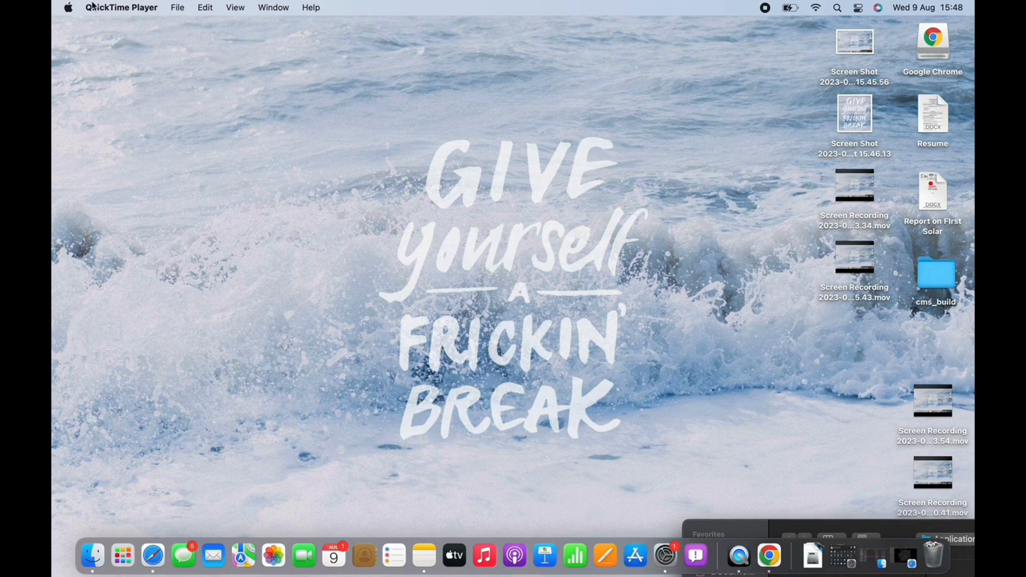
mouse_move(423, 556)
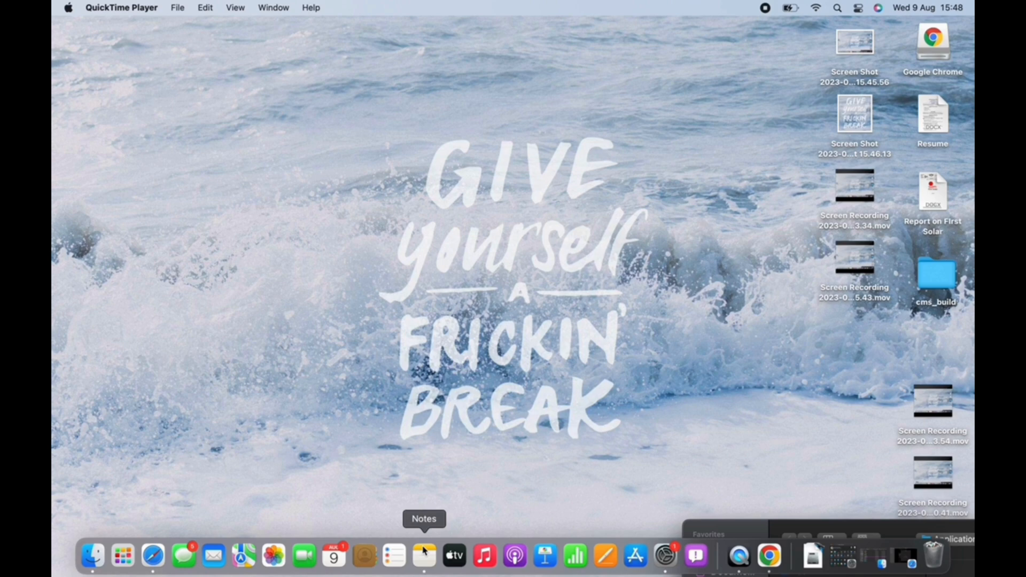
- Check for available macOS updates in System Preferences Software Update, then close it
left_click(423, 556)
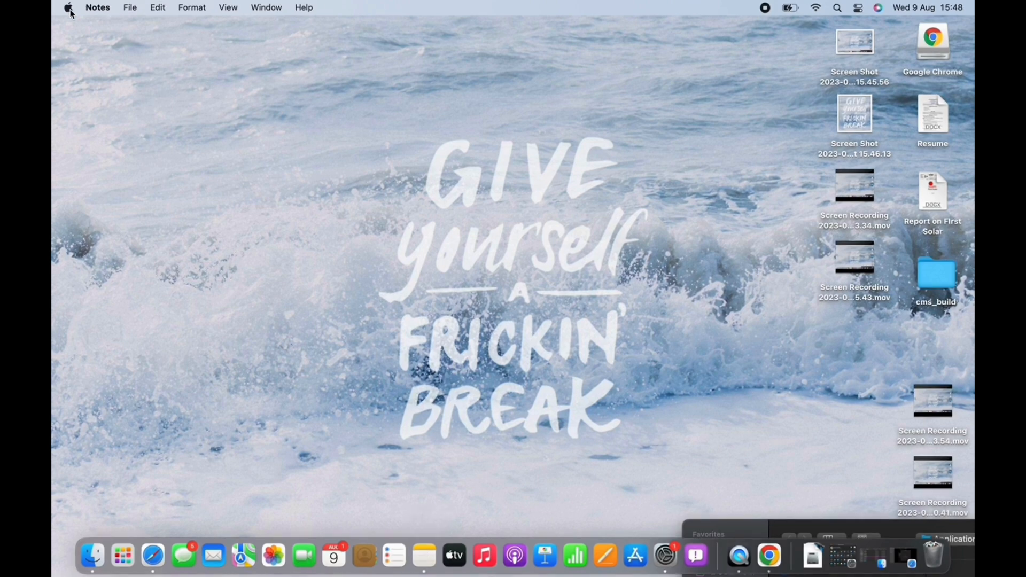
left_click(69, 8)
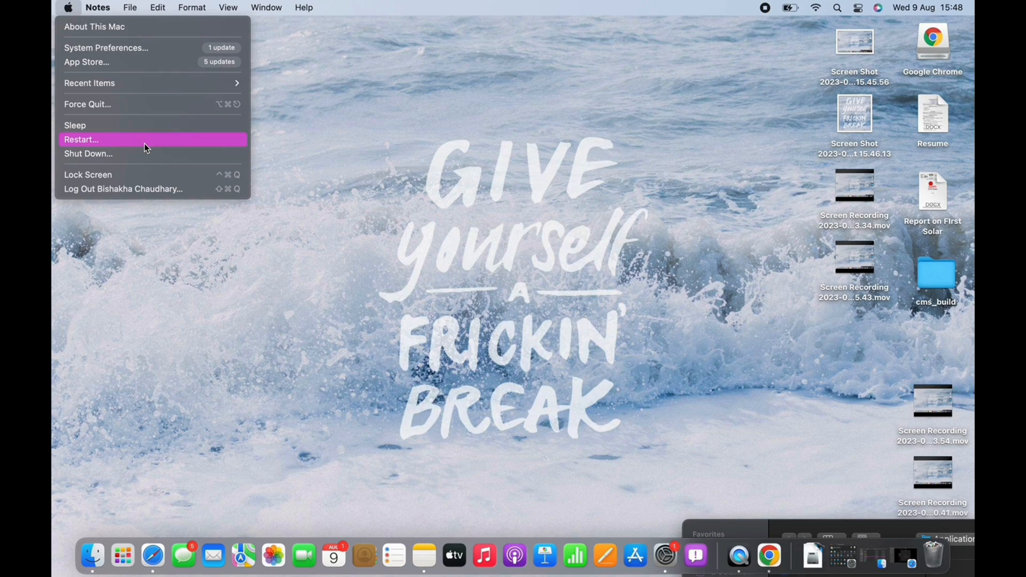
mouse_move(218, 150)
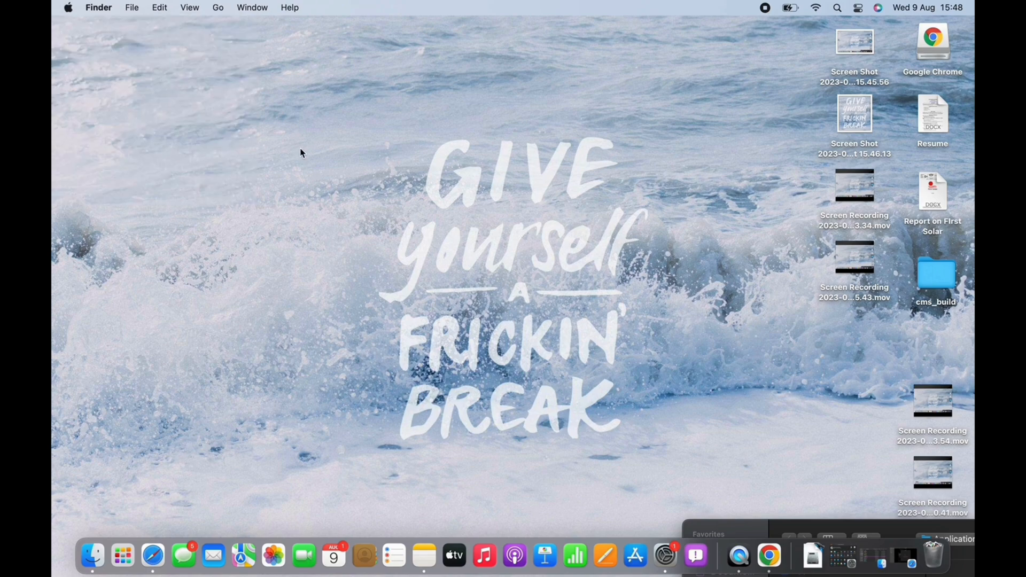
mouse_move(68, 11)
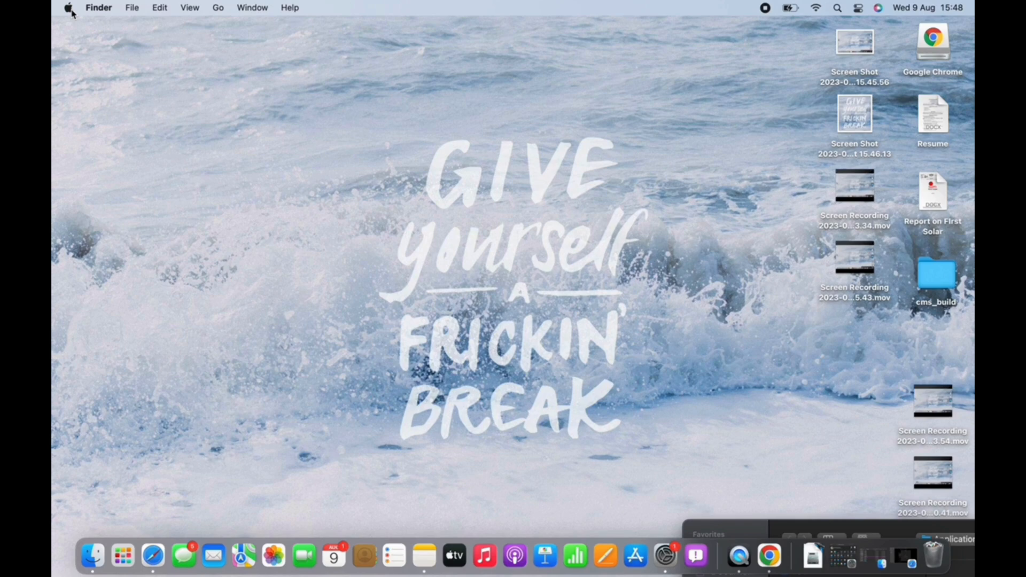
left_click(69, 8)
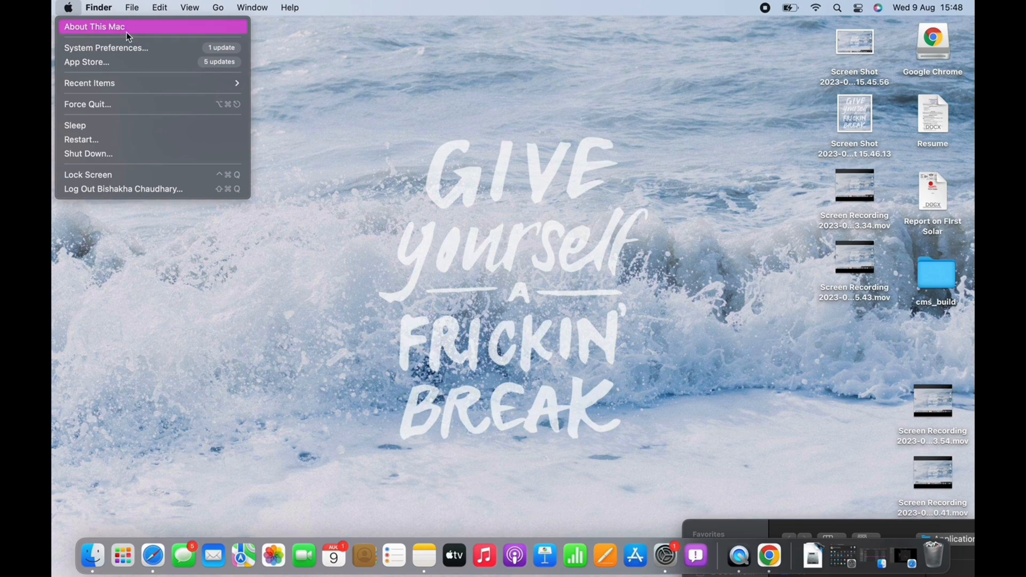
left_click(106, 47)
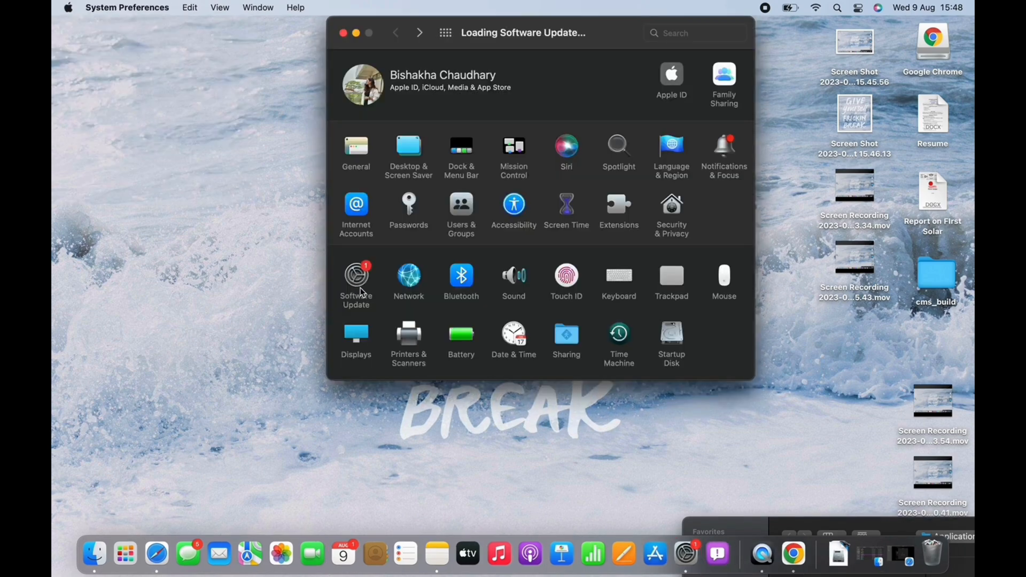
left_click(356, 281)
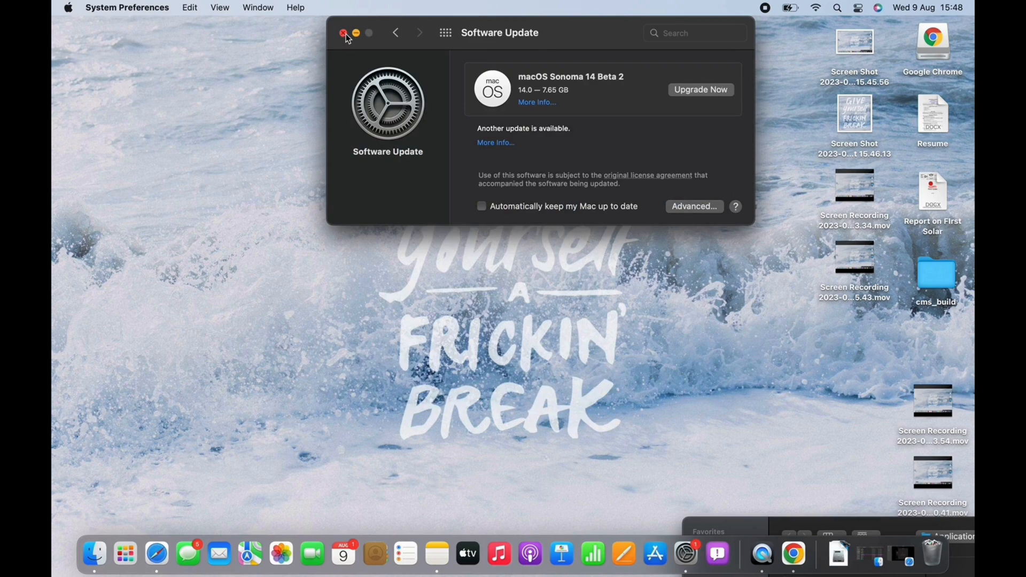
left_click(343, 33)
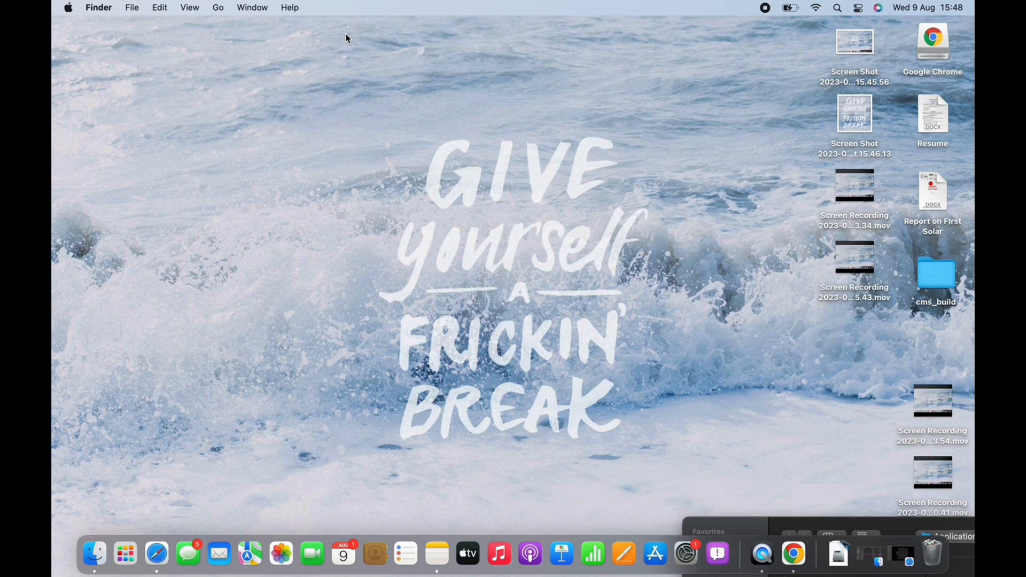
mouse_move(85, 34)
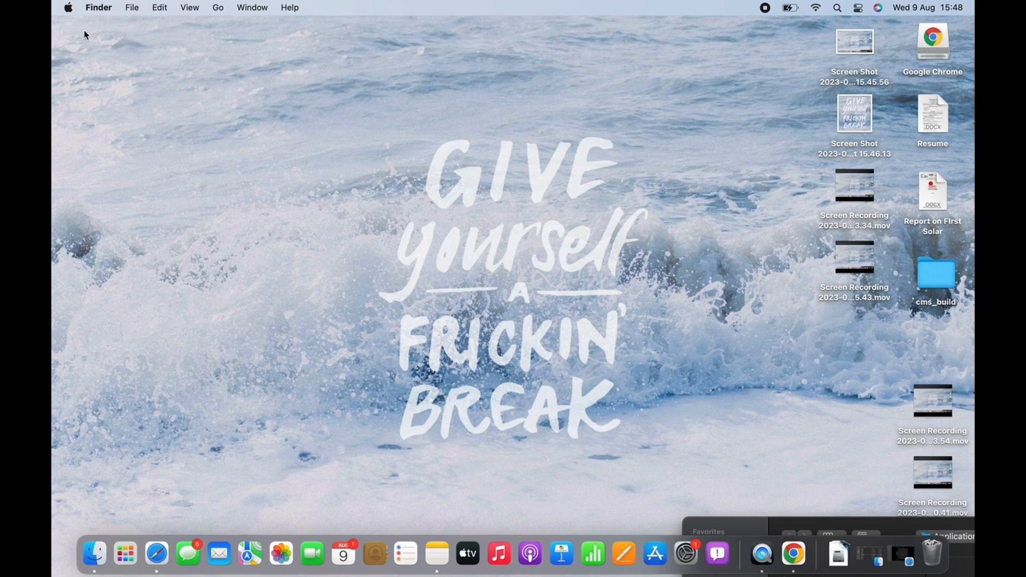
mouse_move(655, 555)
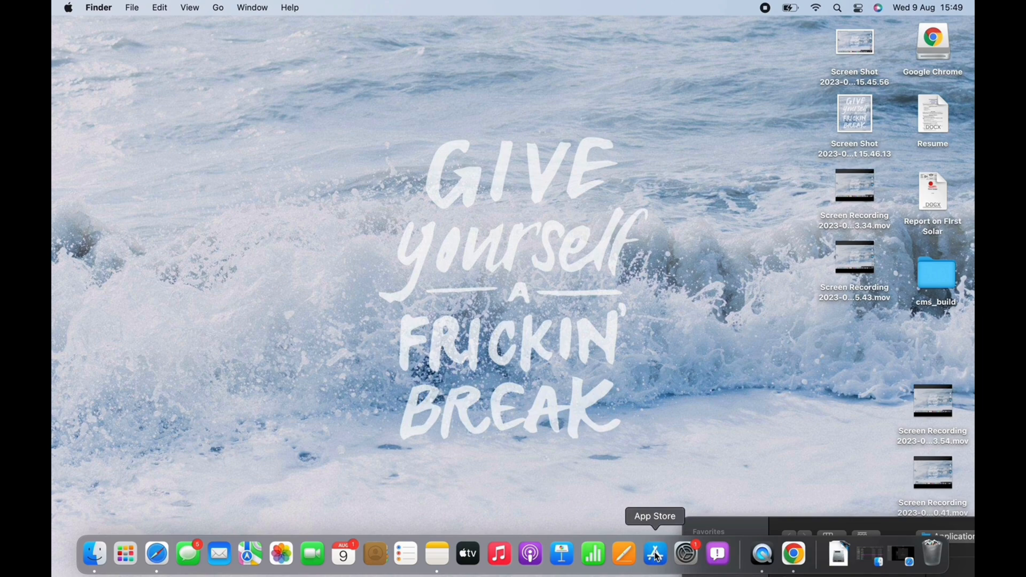
- Get the 'clean up my system' app from the App Store, then shut down the Mac
left_click(654, 555)
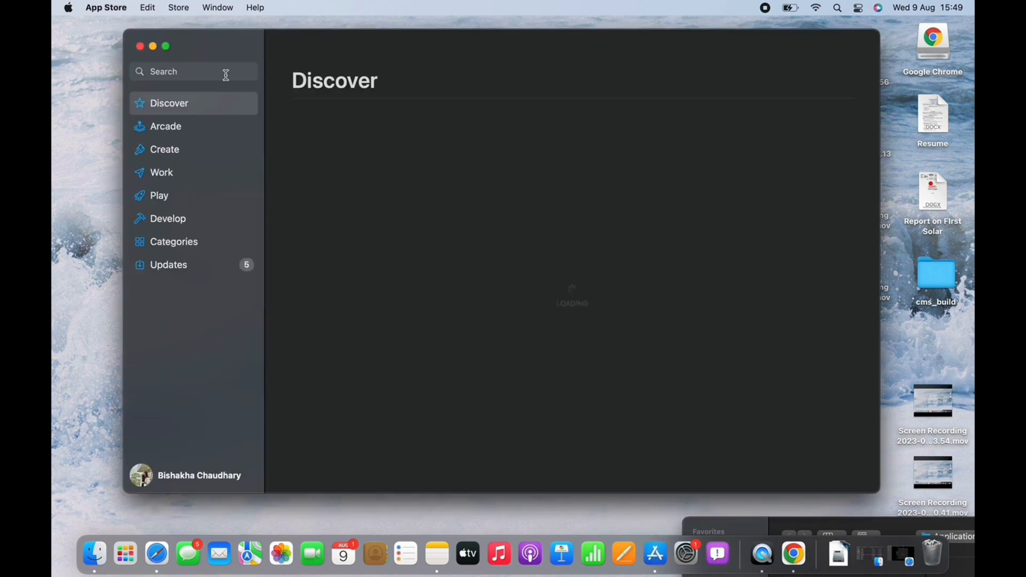
type("clean up my system")
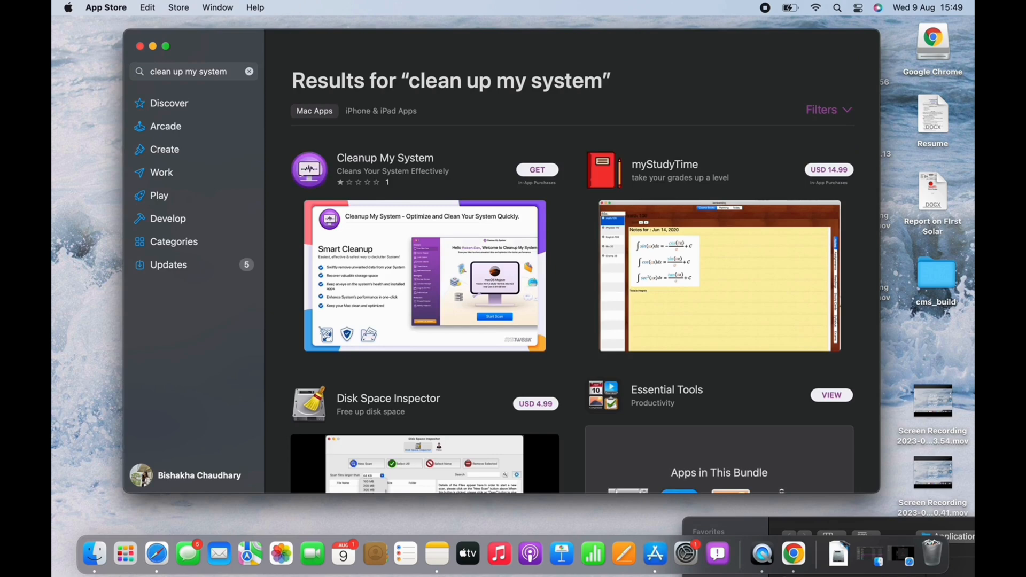
mouse_move(548, 165)
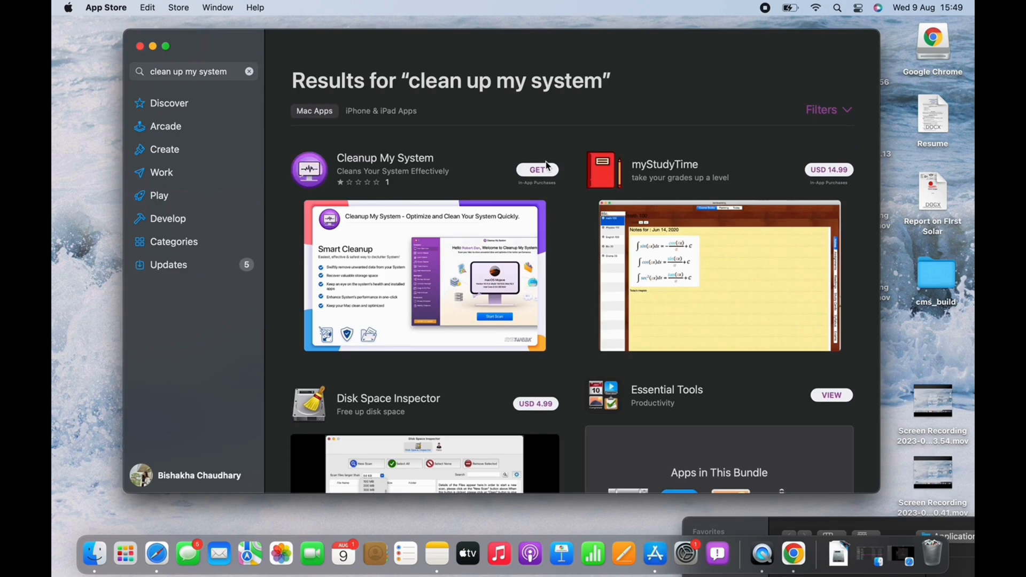
left_click(538, 170)
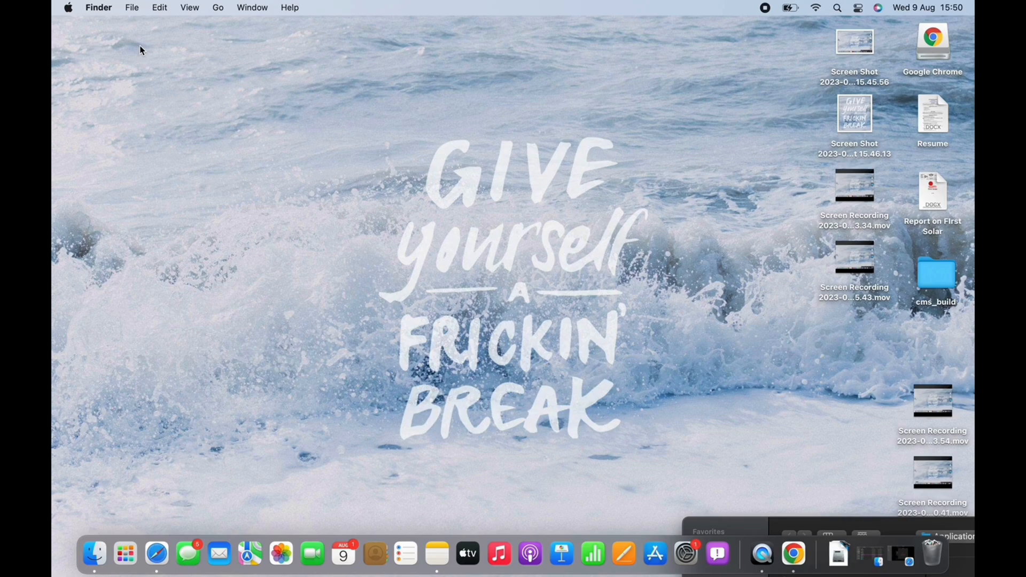
left_click(68, 7)
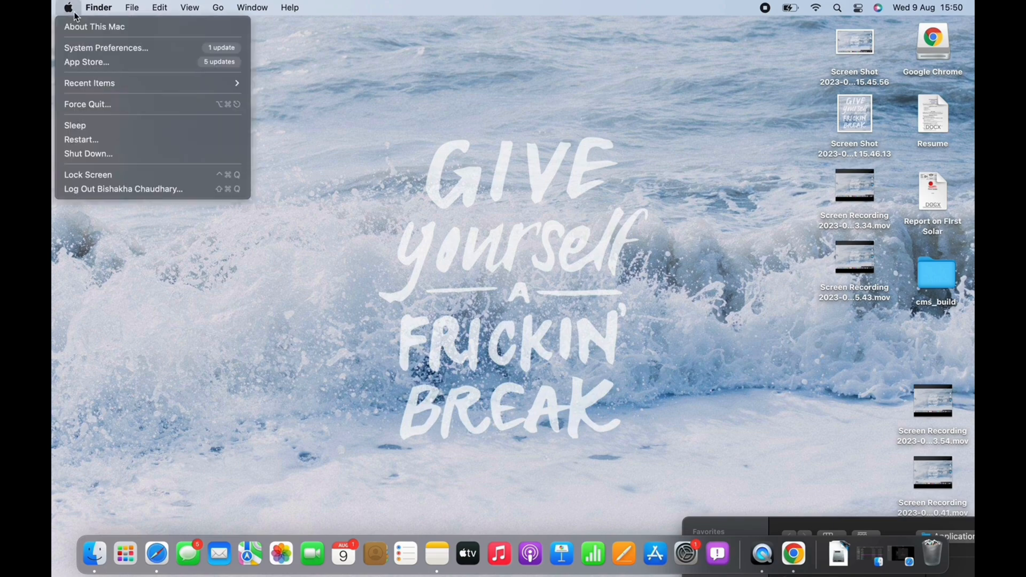
mouse_move(113, 100)
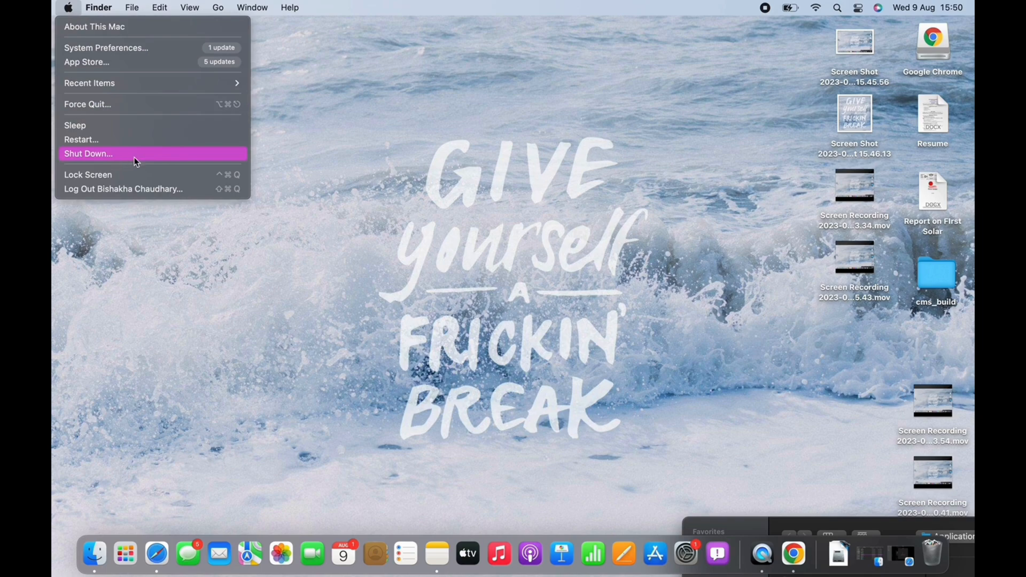
left_click(164, 272)
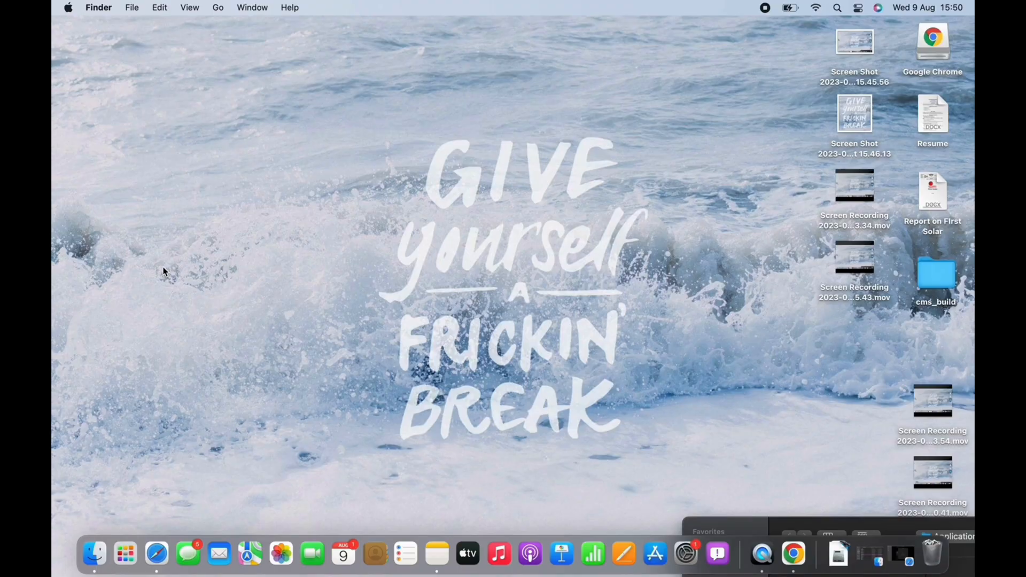
- Uncheck True Tone for the built-in display in the Displays pane, leaving automatic brightness on
left_click(67, 8)
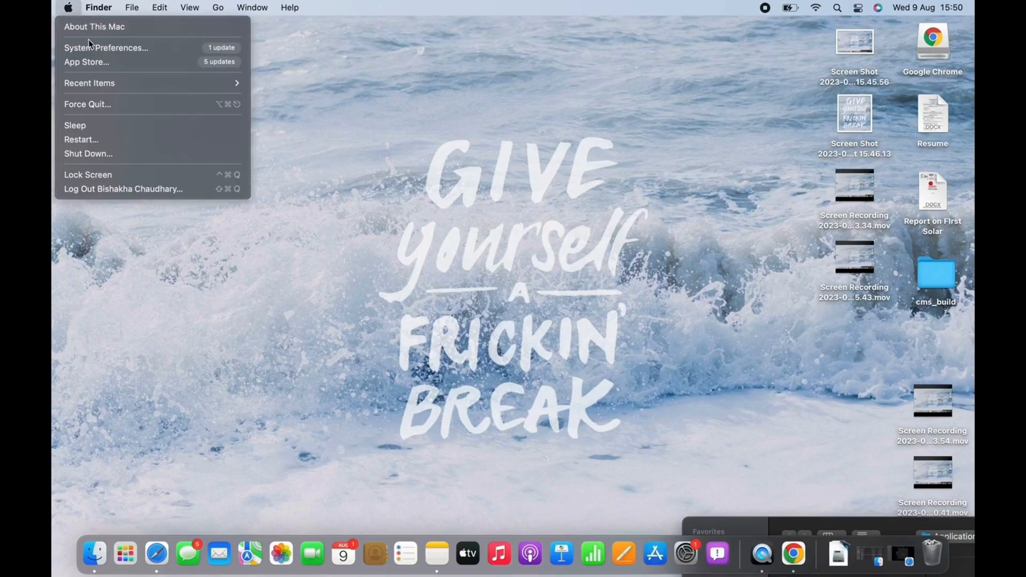
left_click(105, 47)
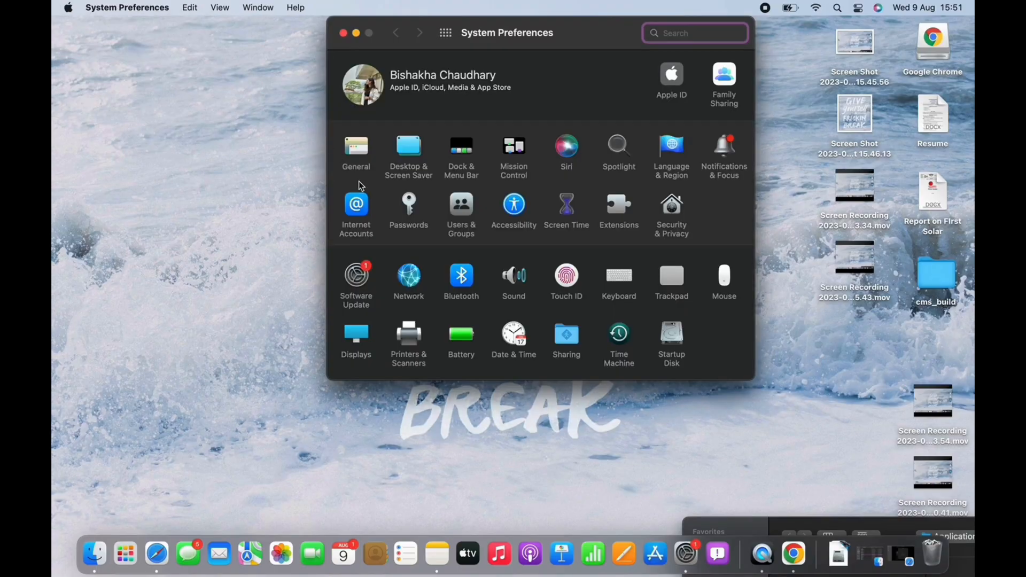
left_click(356, 333)
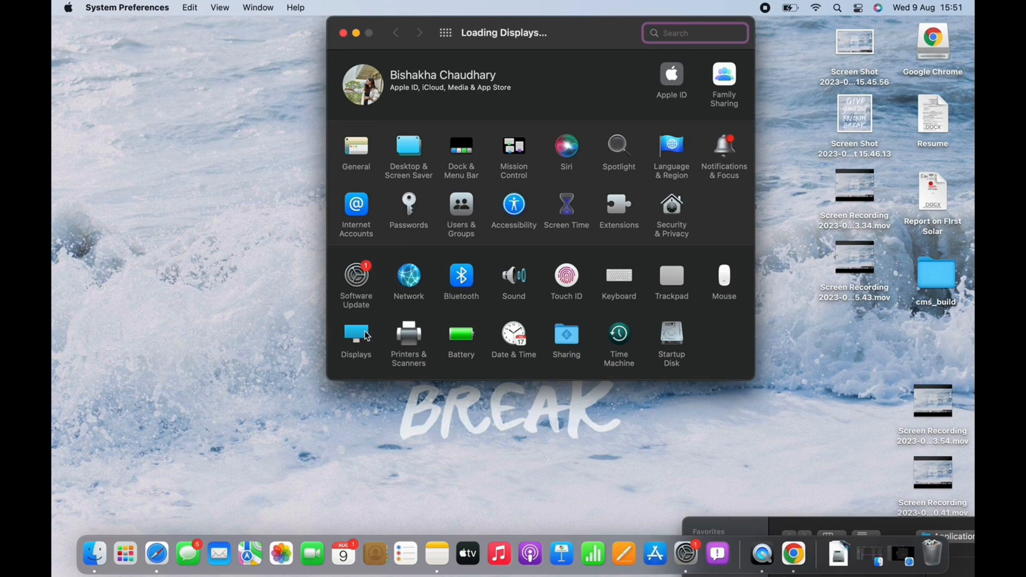
left_click(356, 336)
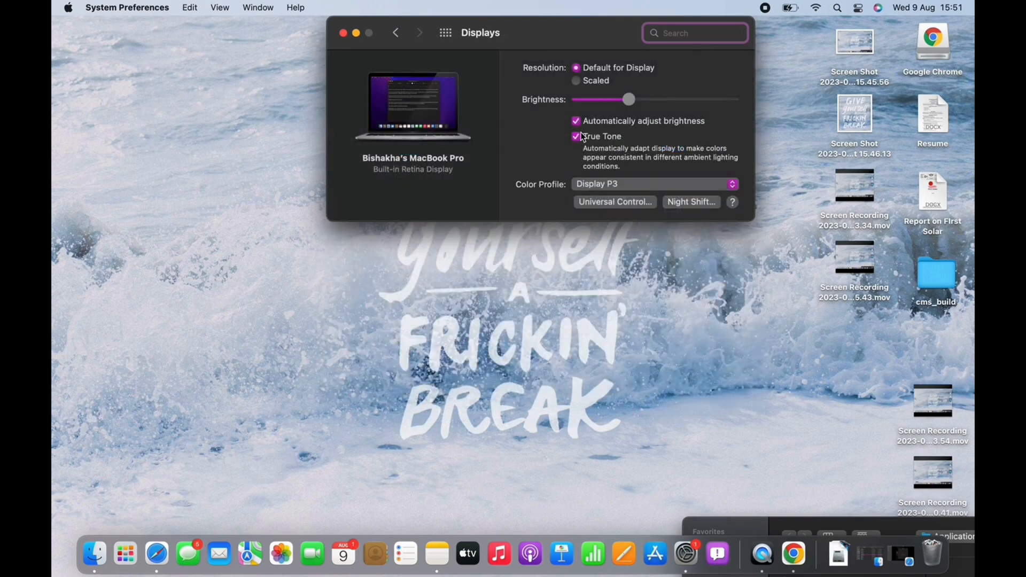
left_click(576, 136)
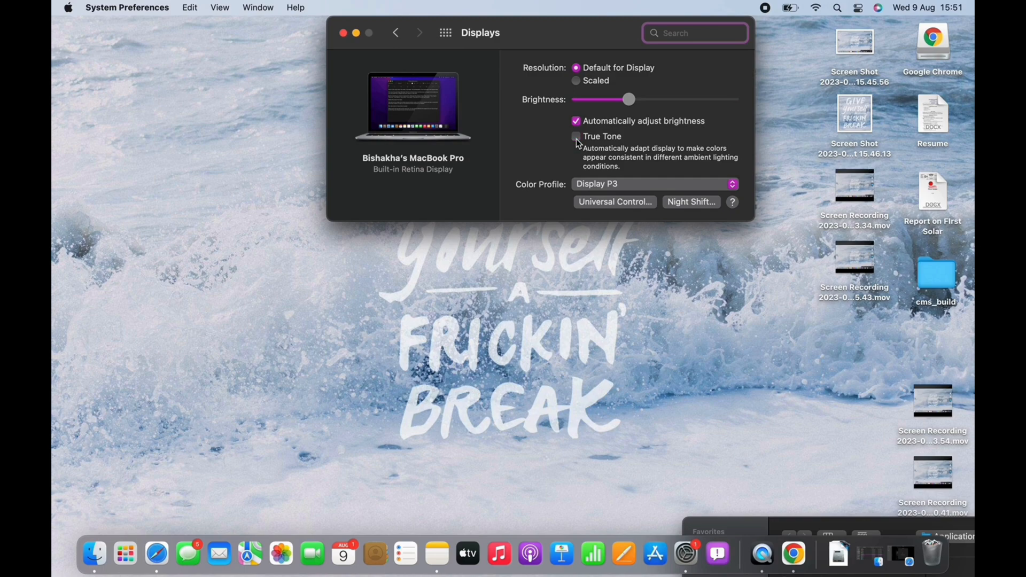